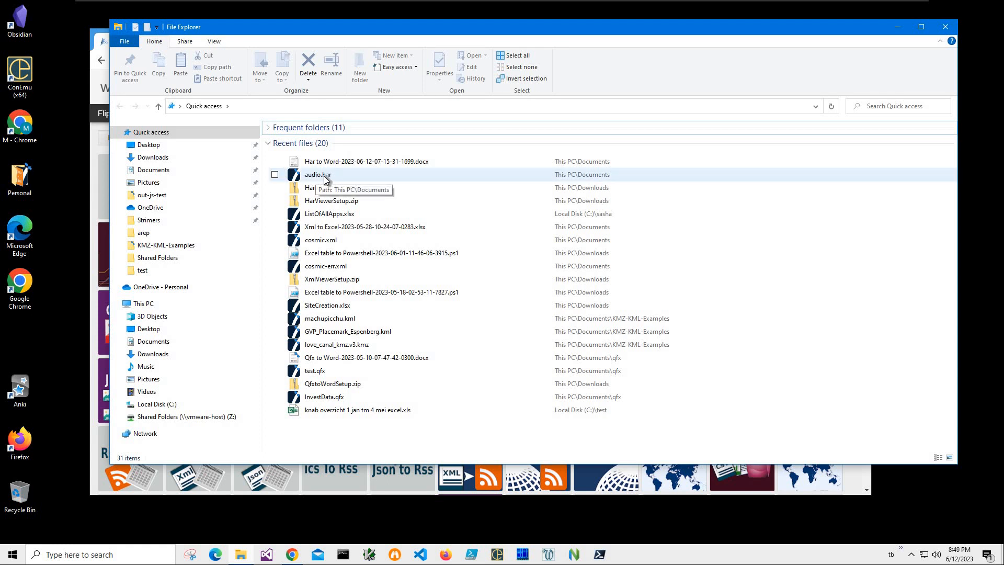
Open audio.har in Har Viewer, review its Export options, then return to the records table.
left_click(318, 175)
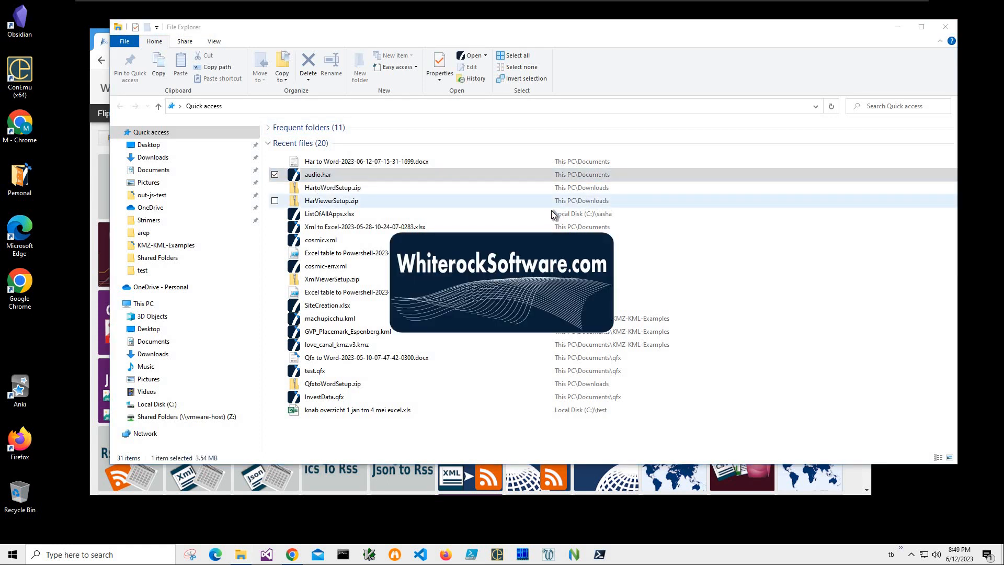
double_click(318, 174)
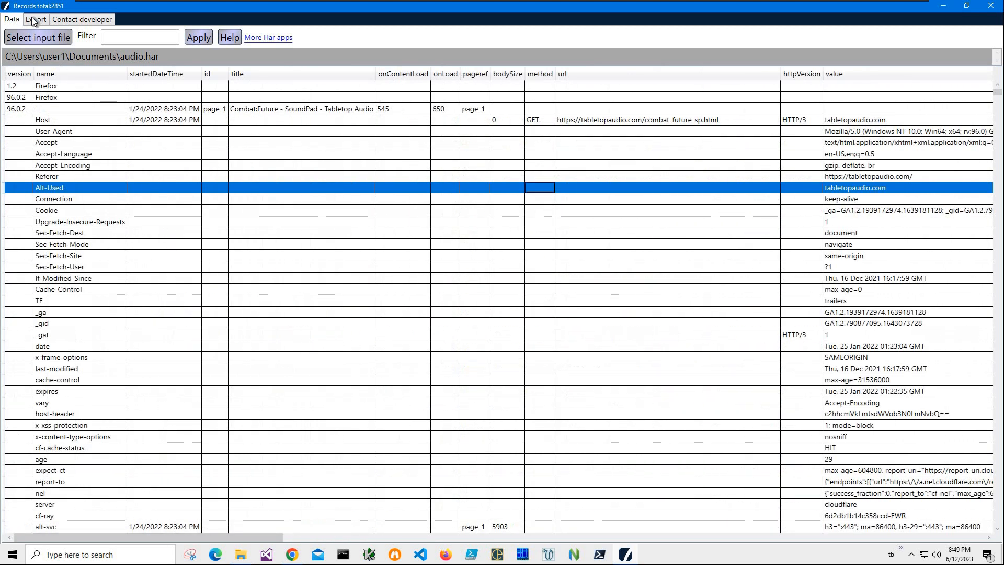
left_click(35, 18)
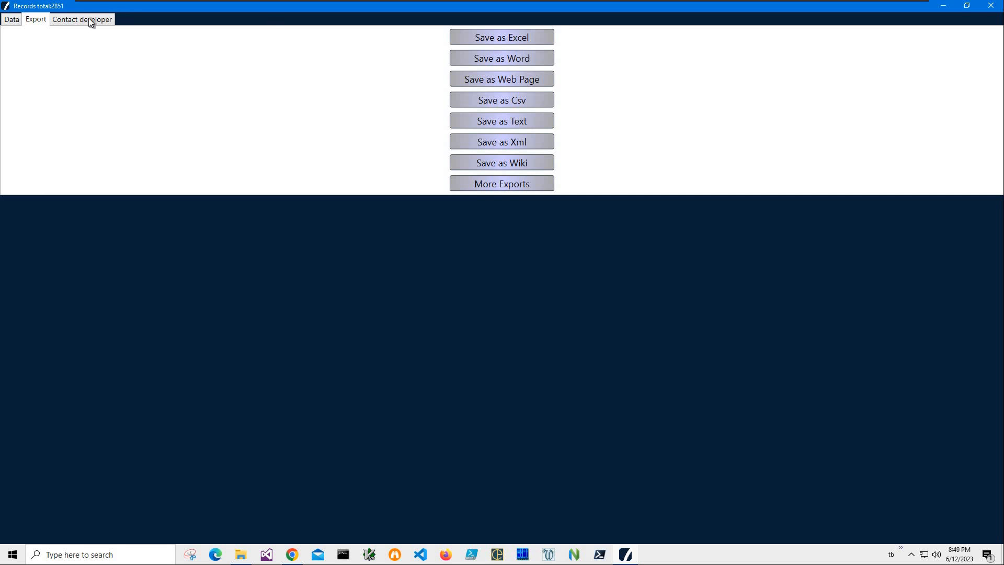
mouse_move(11, 20)
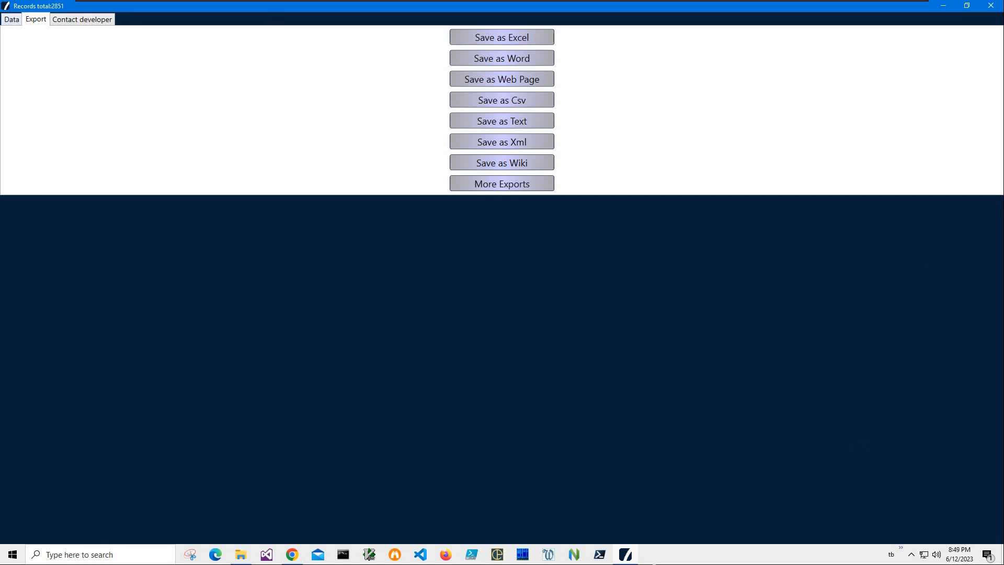
left_click(11, 19)
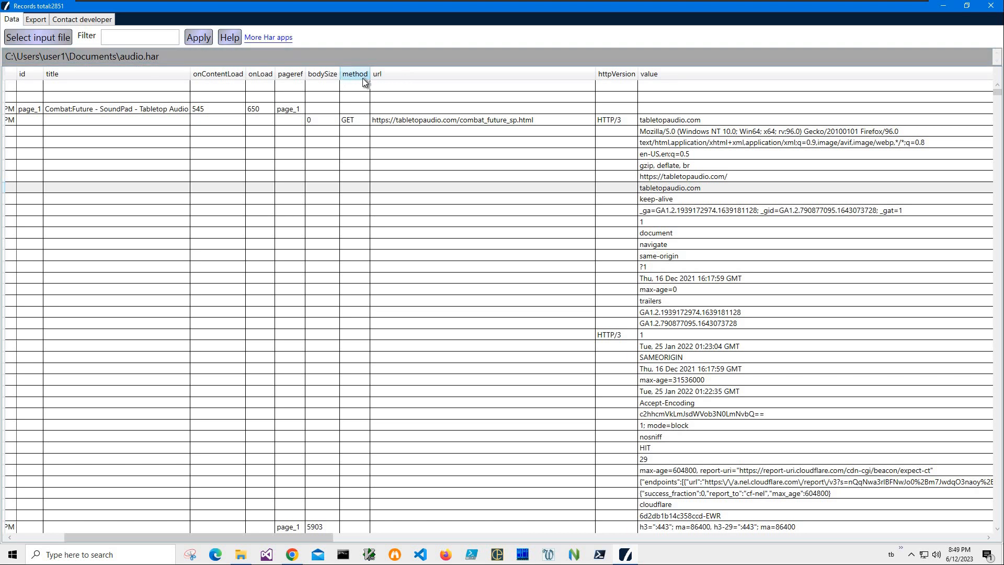
mouse_move(376, 94)
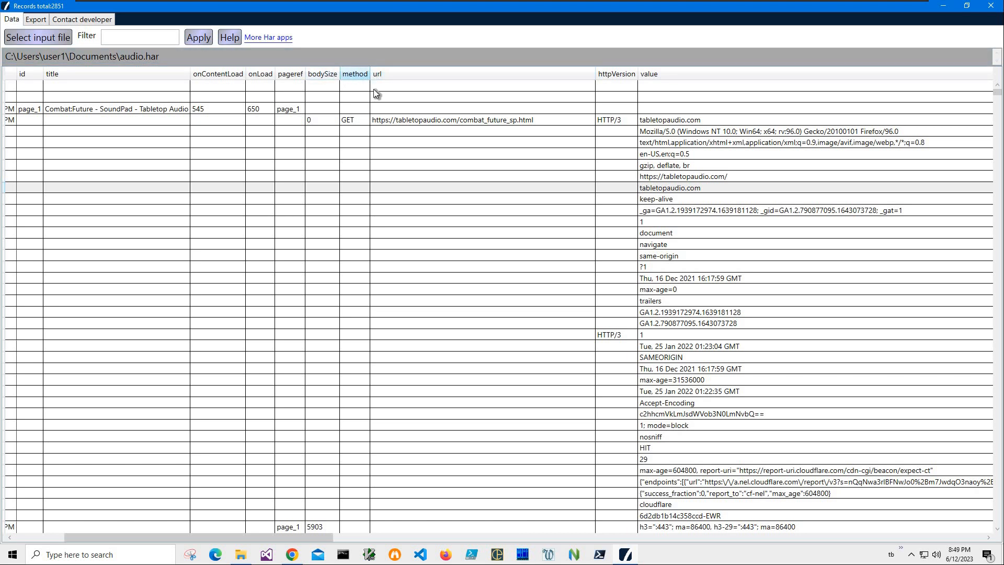
left_click(647, 74)
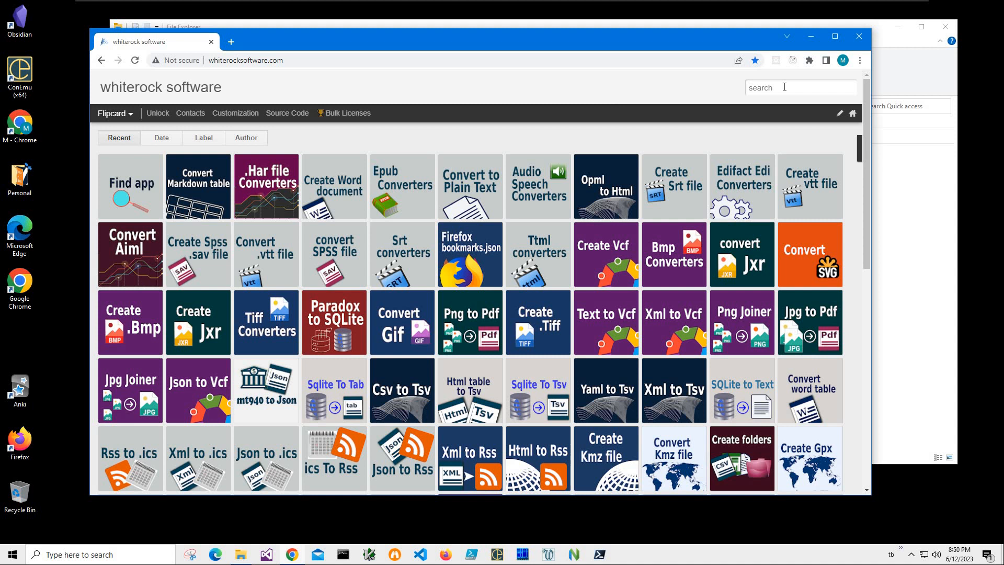
Search whiterocksoftware.com for 'har' and open the Har to Excel app page.
type("har to ex")
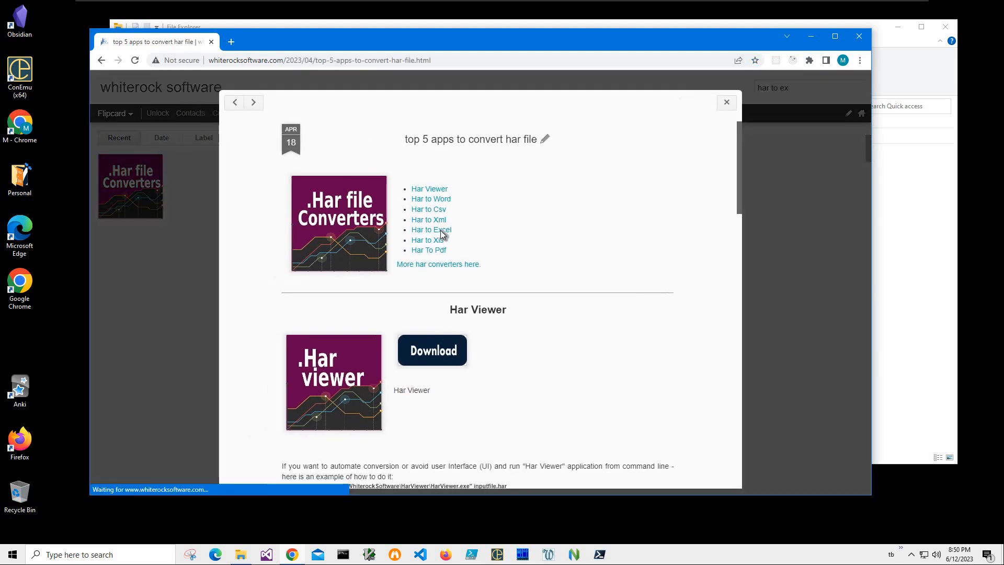
left_click(431, 229)
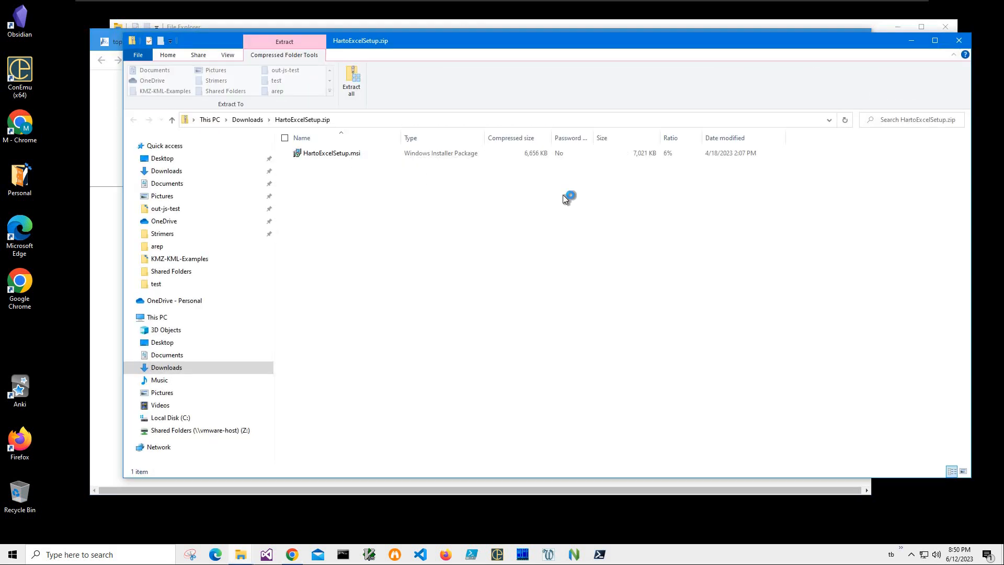
Install HartoExcelSetup.msi past the SmartScreen warning, using the default folder and approving UAC.
double_click(331, 153)
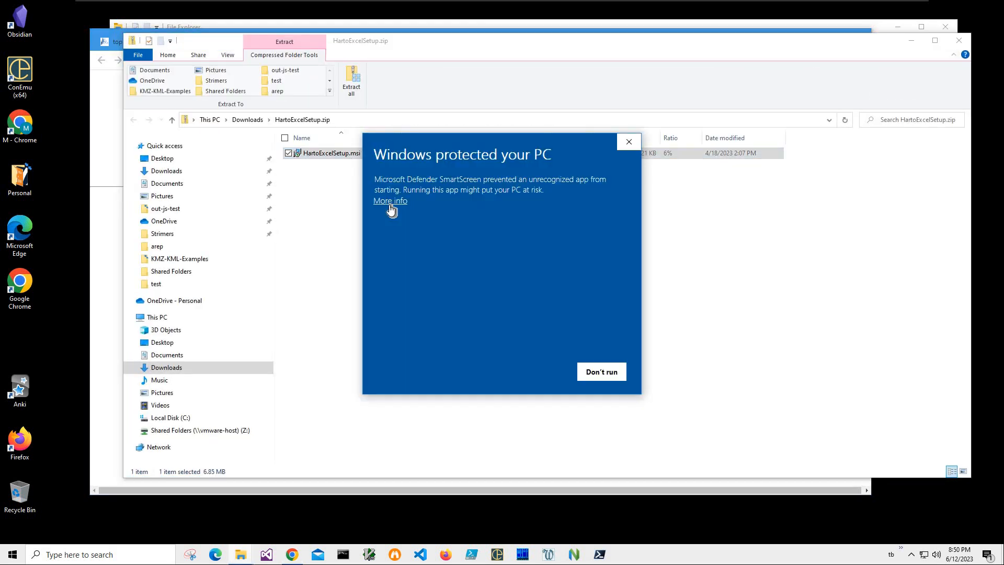
left_click(389, 200)
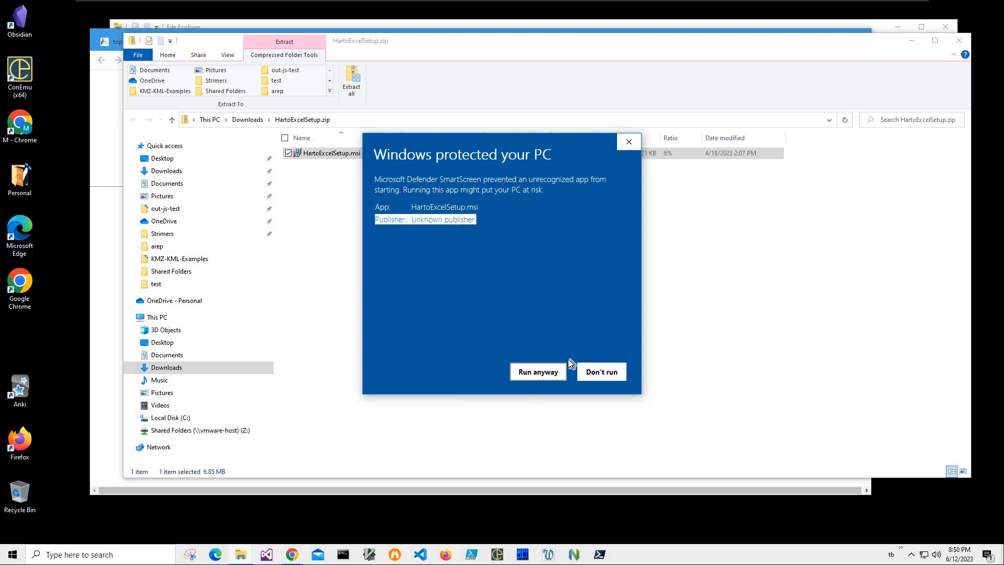
left_click(537, 371)
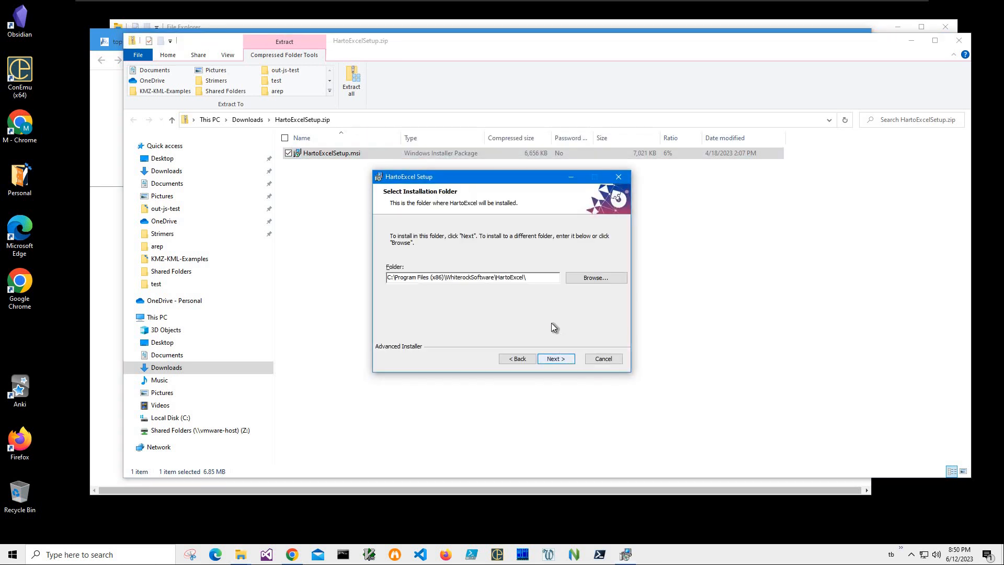
left_click(554, 358)
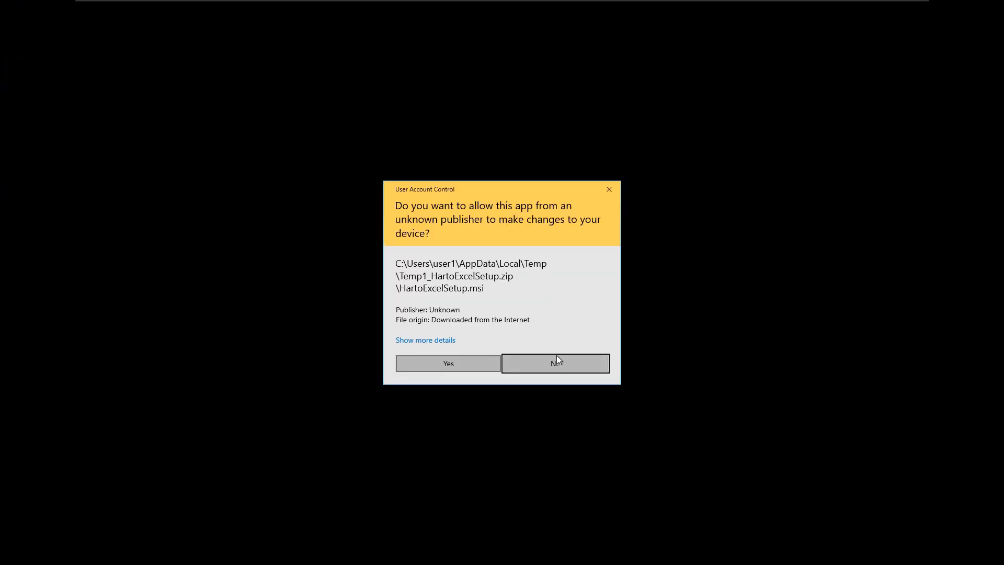
left_click(448, 363)
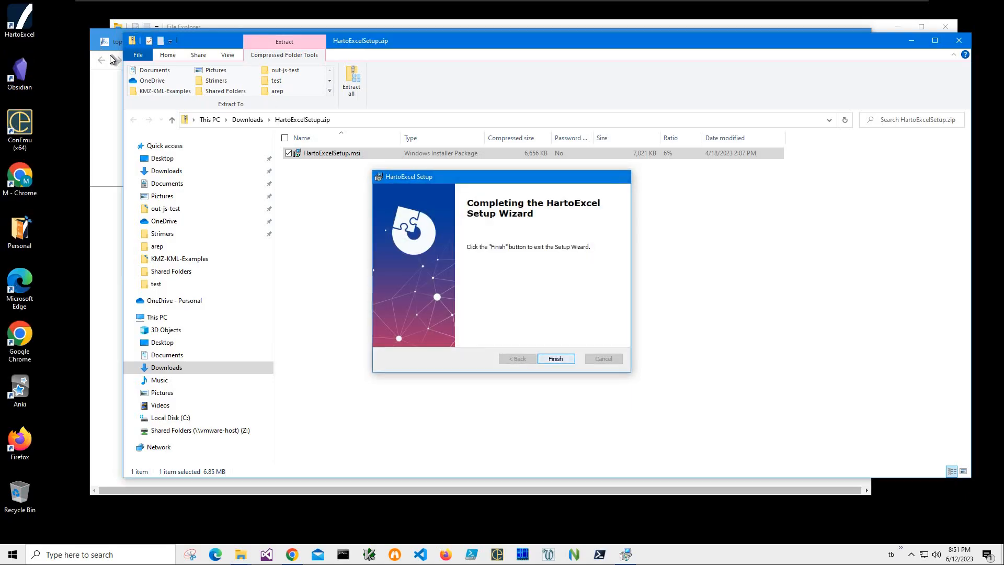
left_click(555, 359)
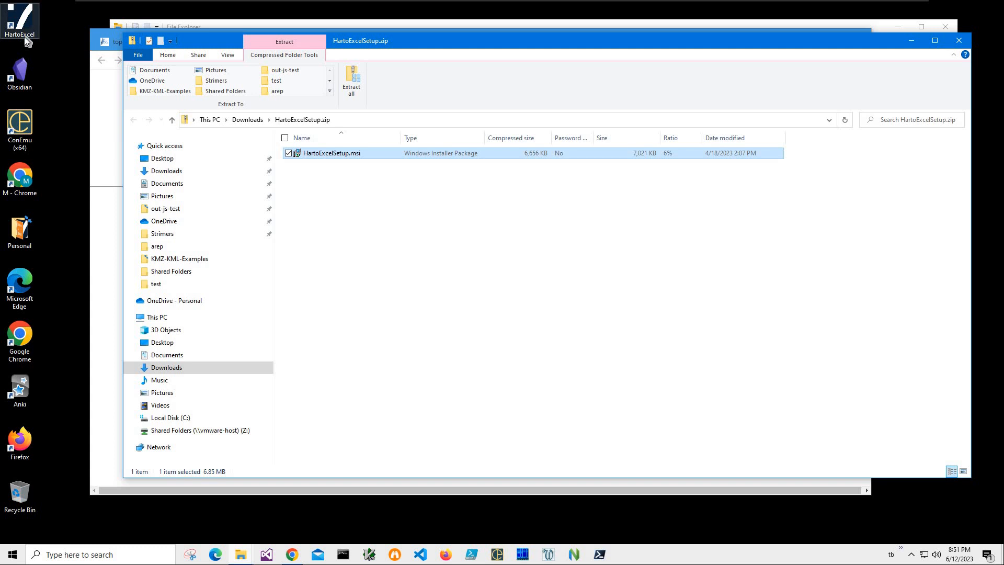
mouse_move(305, 126)
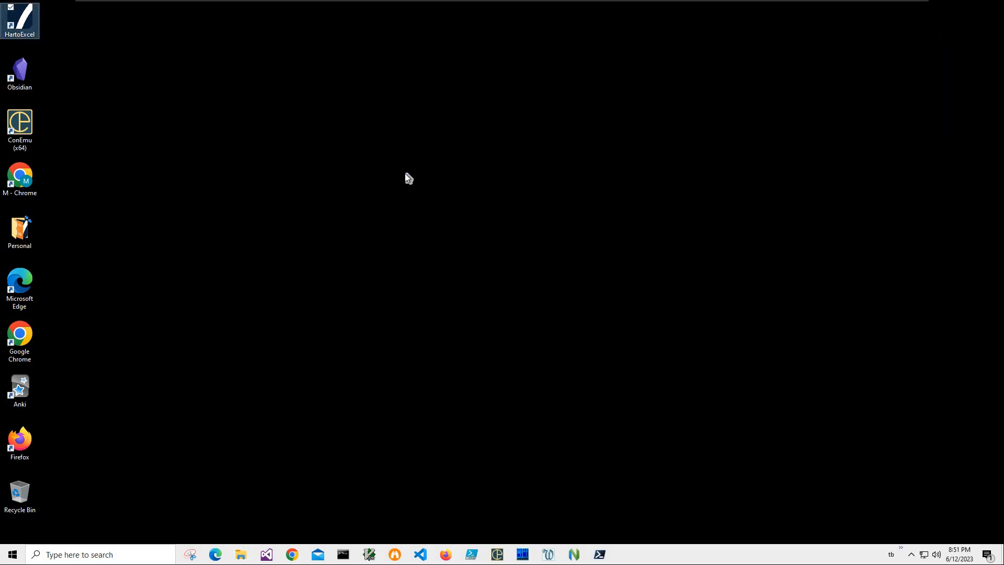
Launch Har to Excel, select Documents\audio.har as input, and advance to conversion options.
double_click(19, 19)
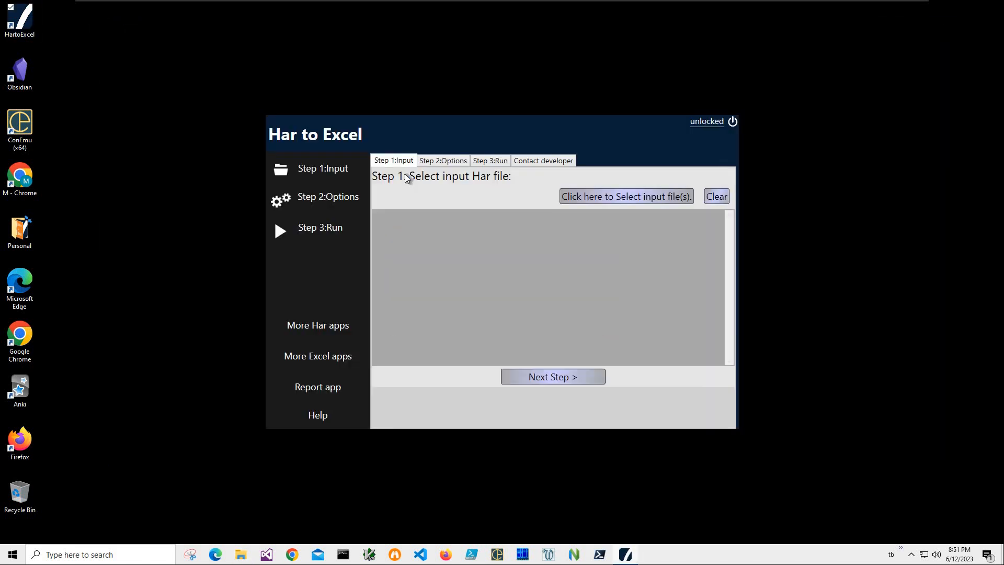
mouse_move(552, 241)
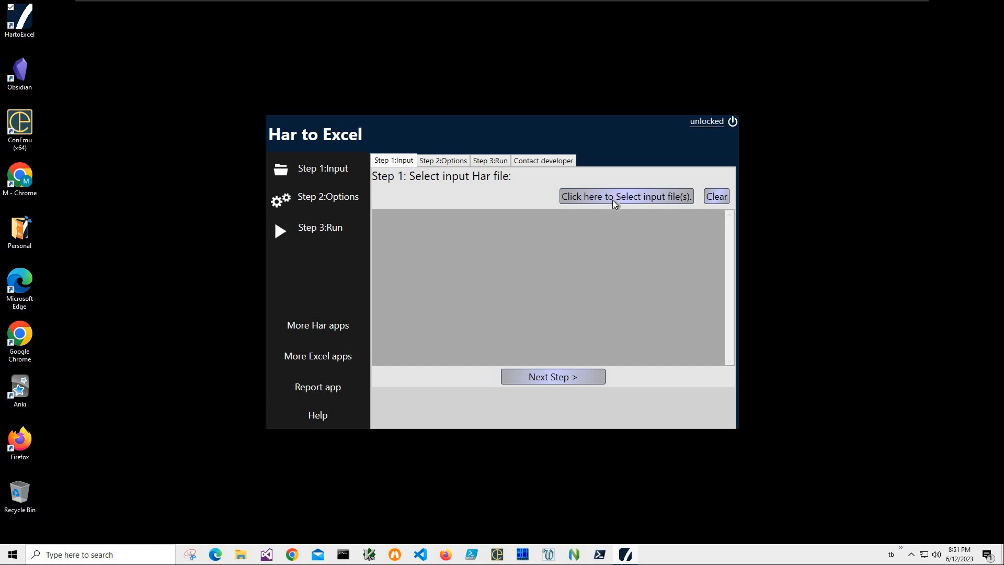
left_click(624, 196)
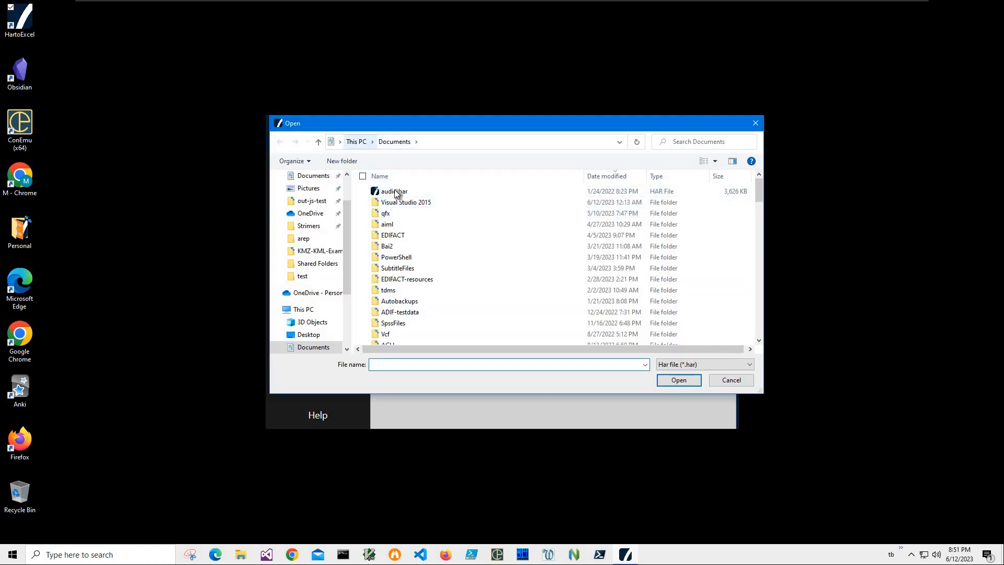
left_click(393, 191)
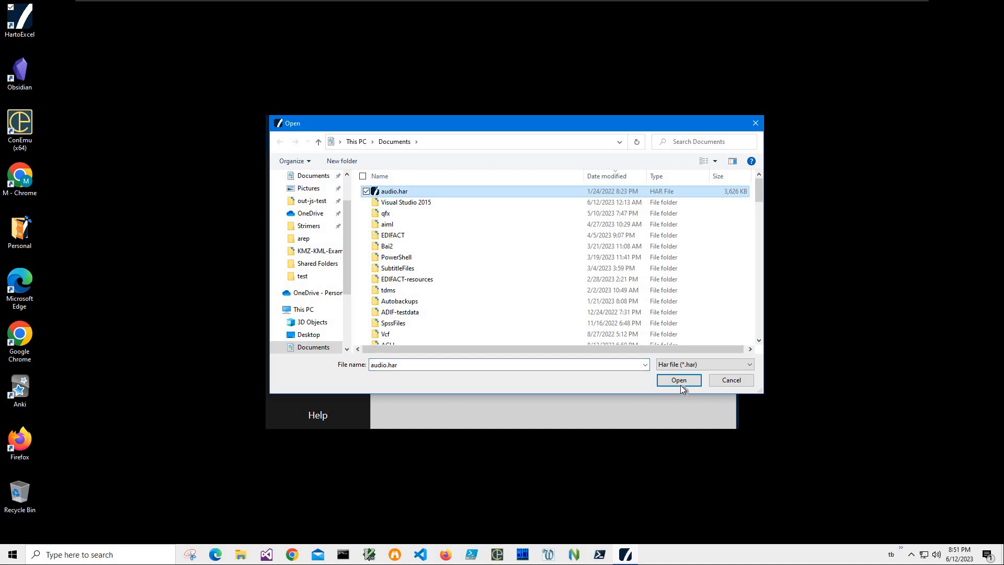
left_click(678, 379)
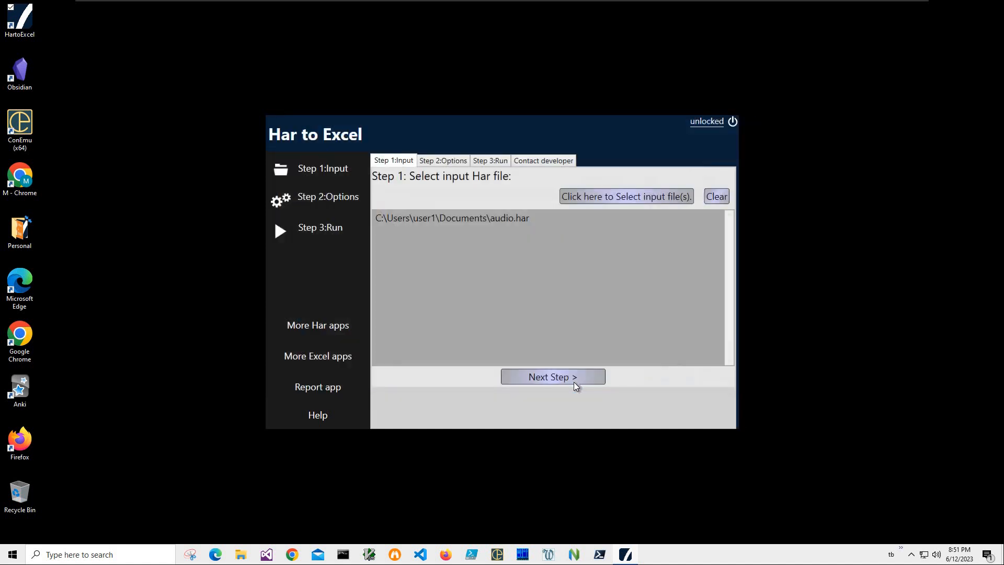
left_click(552, 376)
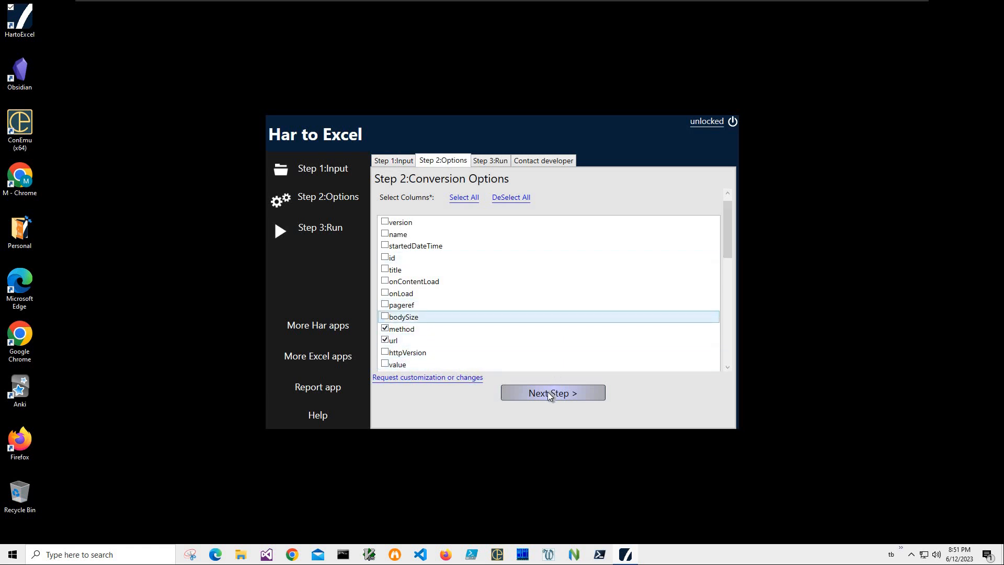
Run the method-and-url conversion and save the xlsx workbook into Documents.
left_click(551, 392)
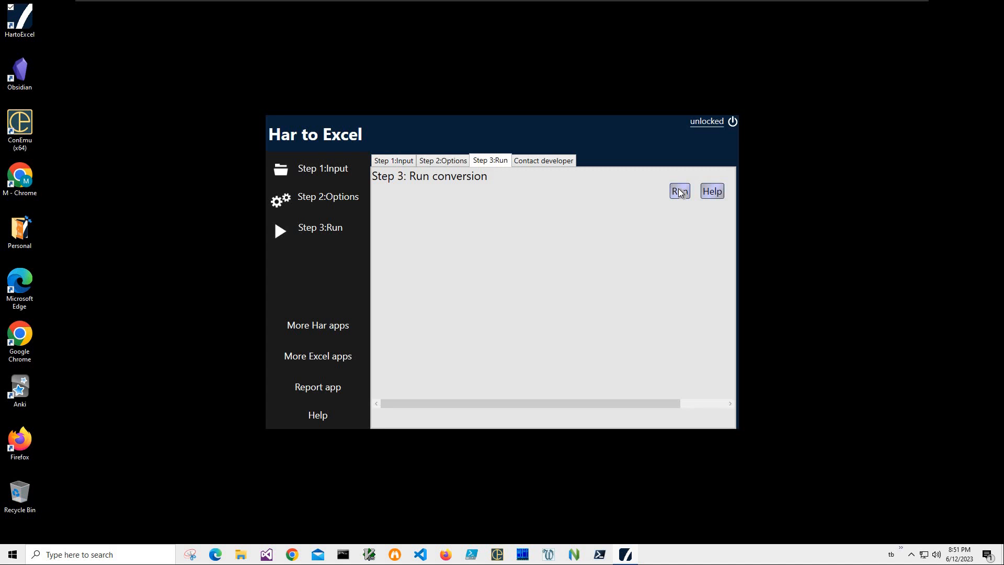
left_click(678, 190)
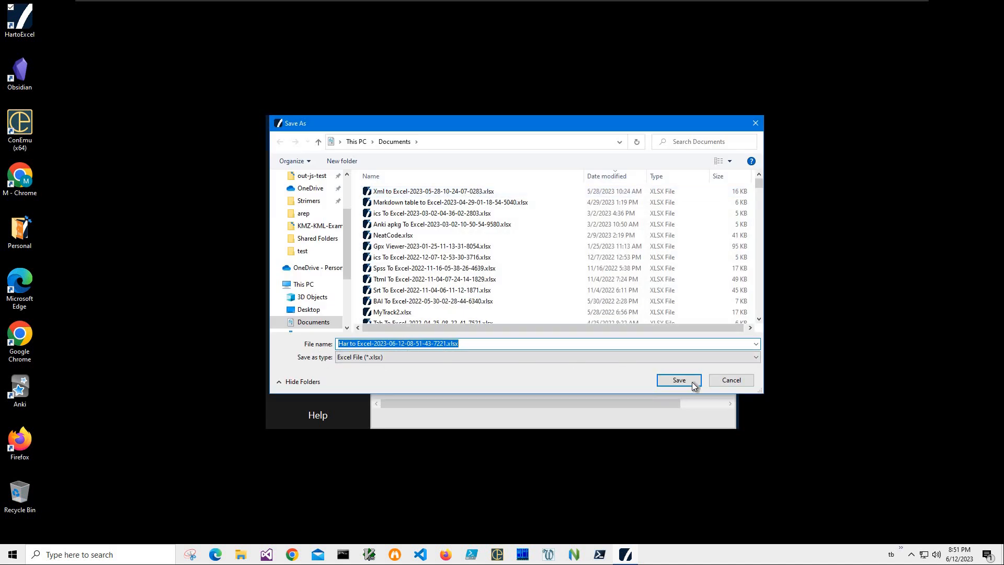
mouse_move(673, 380)
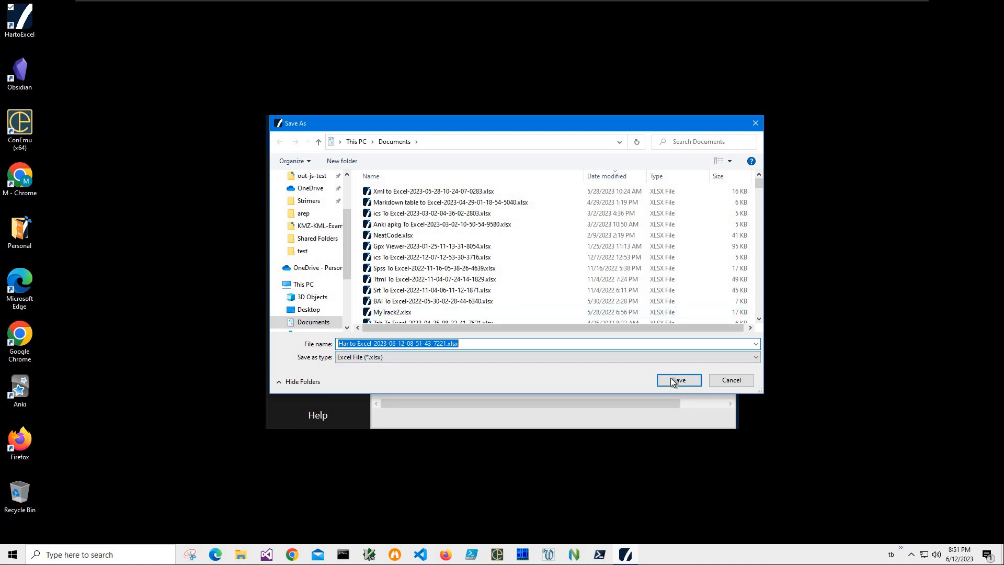
left_click(677, 379)
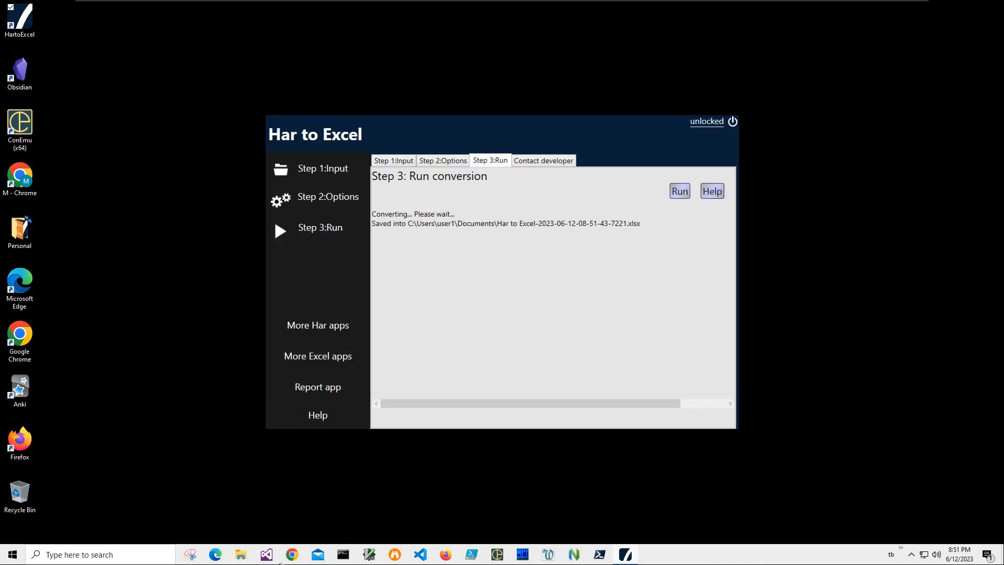
mouse_move(646, 364)
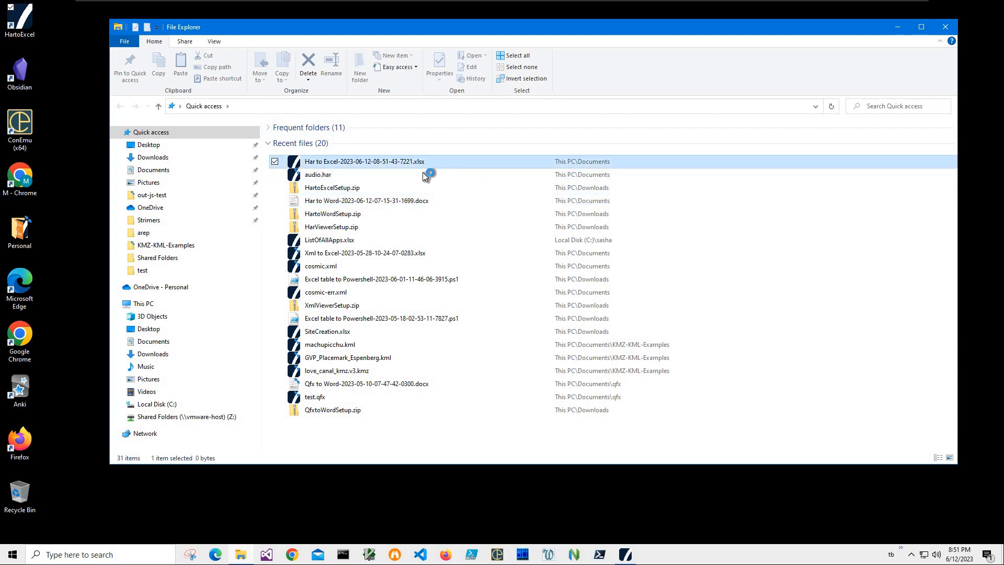
double_click(364, 160)
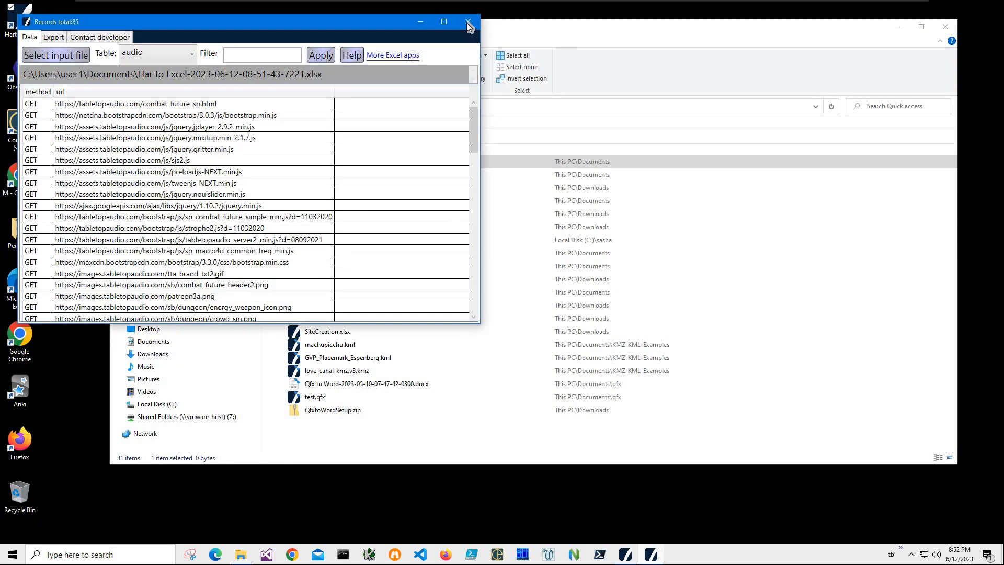
left_click(468, 22)
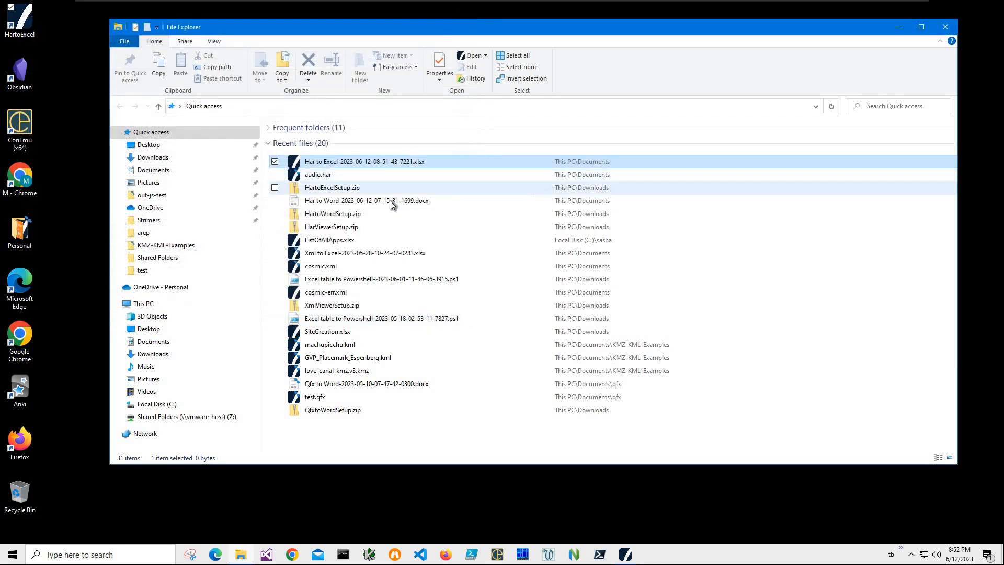
right_click(364, 161)
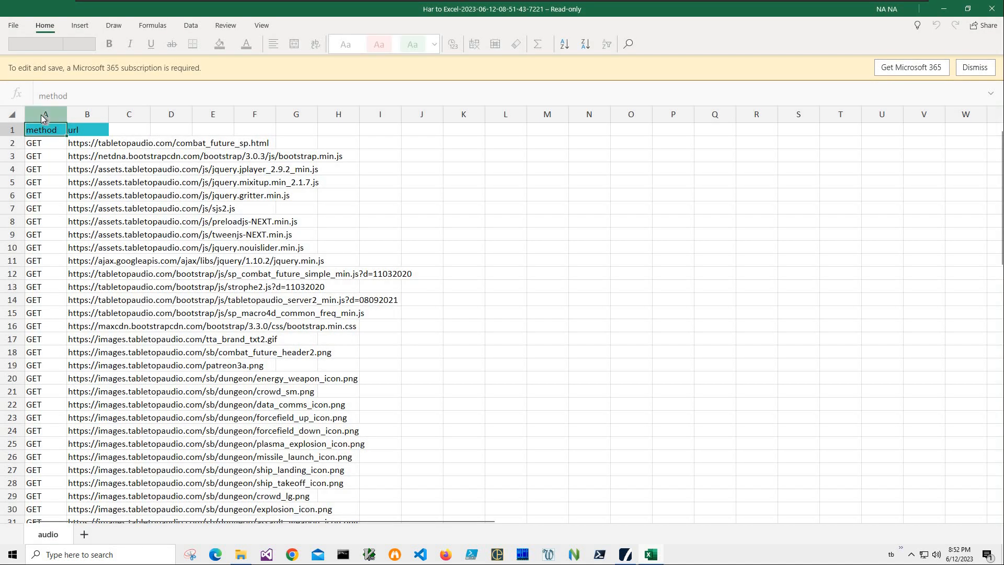
Inspect the method column and GET values and URLs in cells B6, A10, B13.
left_click(43, 114)
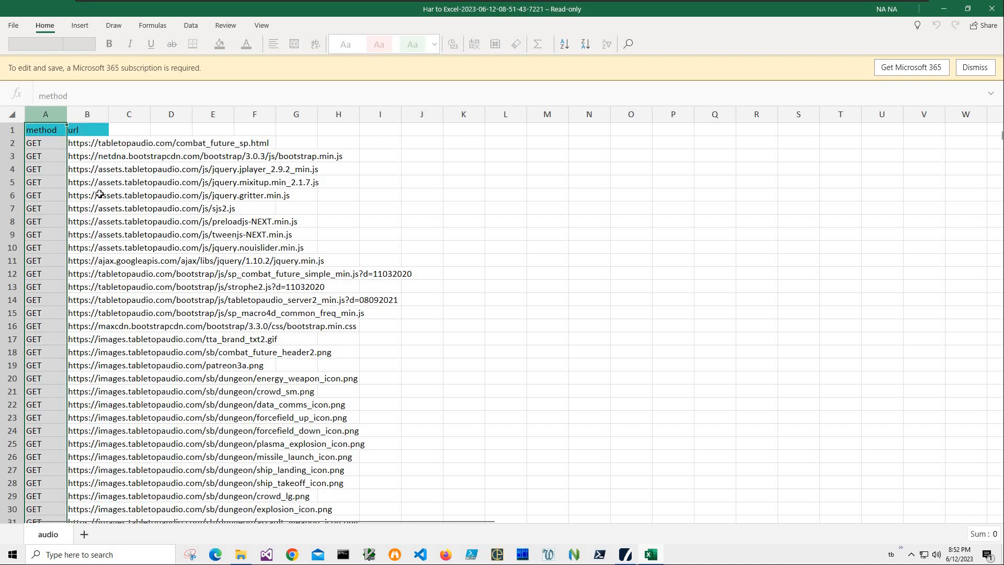
left_click(87, 195)
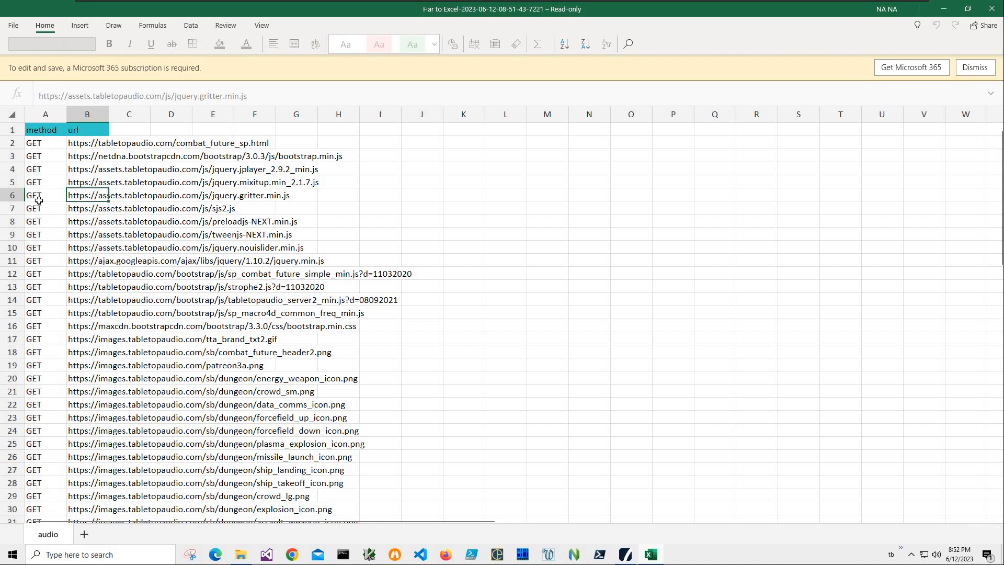
left_click(45, 248)
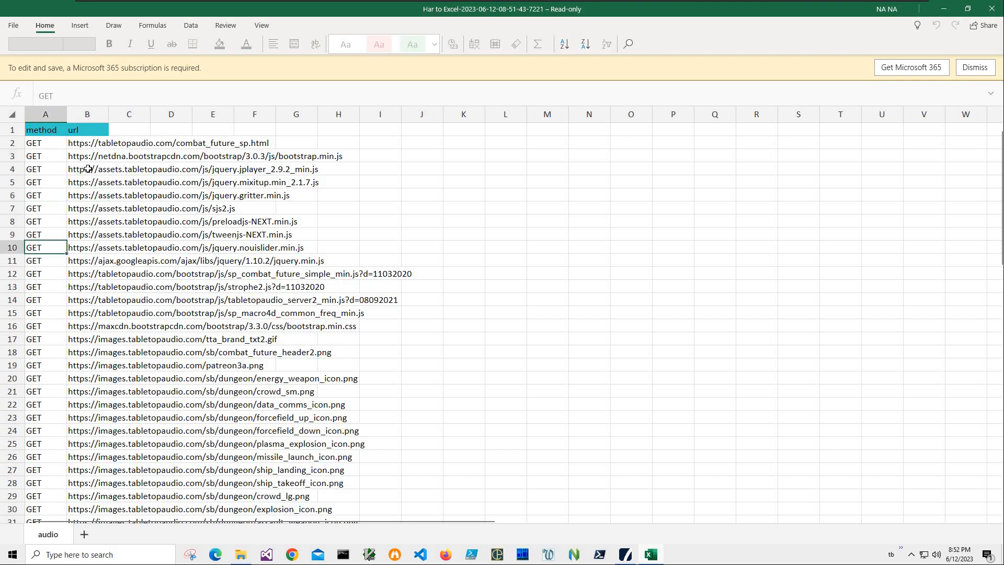
left_click(88, 286)
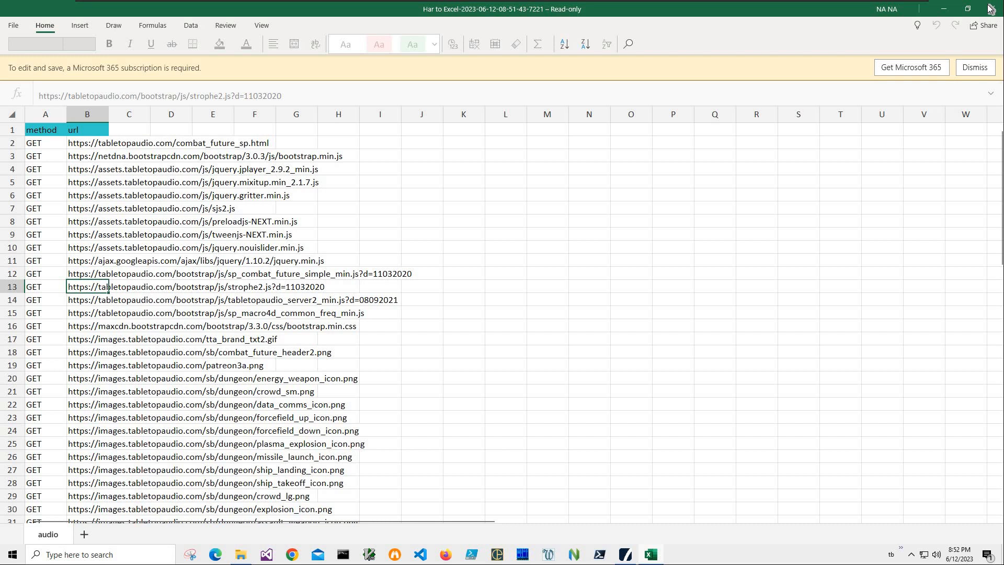
mouse_move(640, 169)
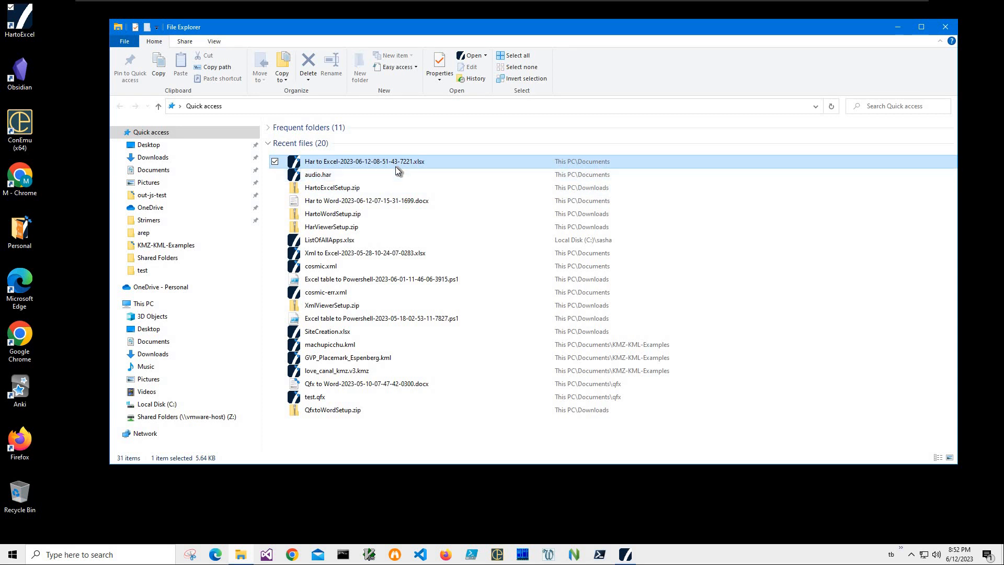
mouse_move(396, 169)
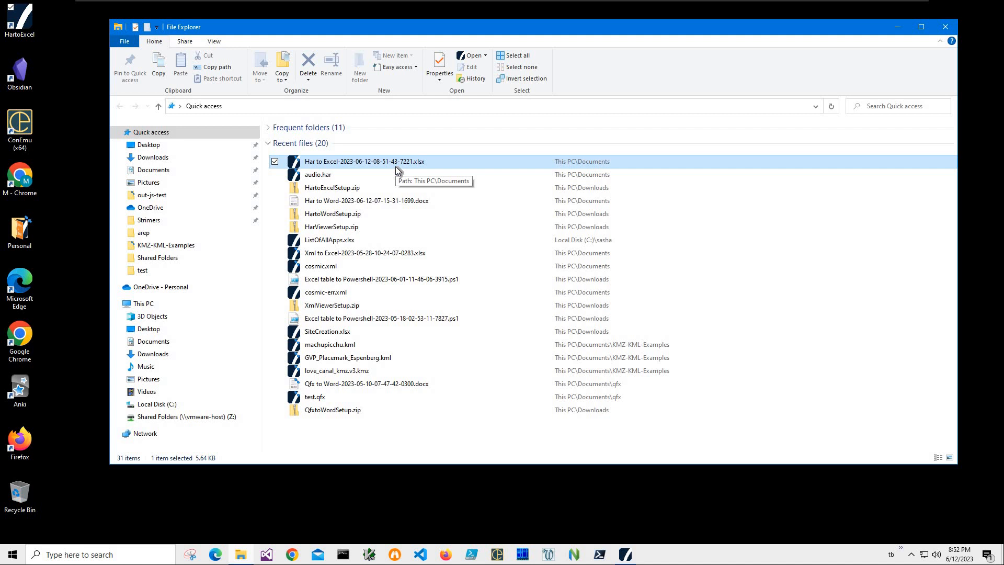
mouse_move(738, 353)
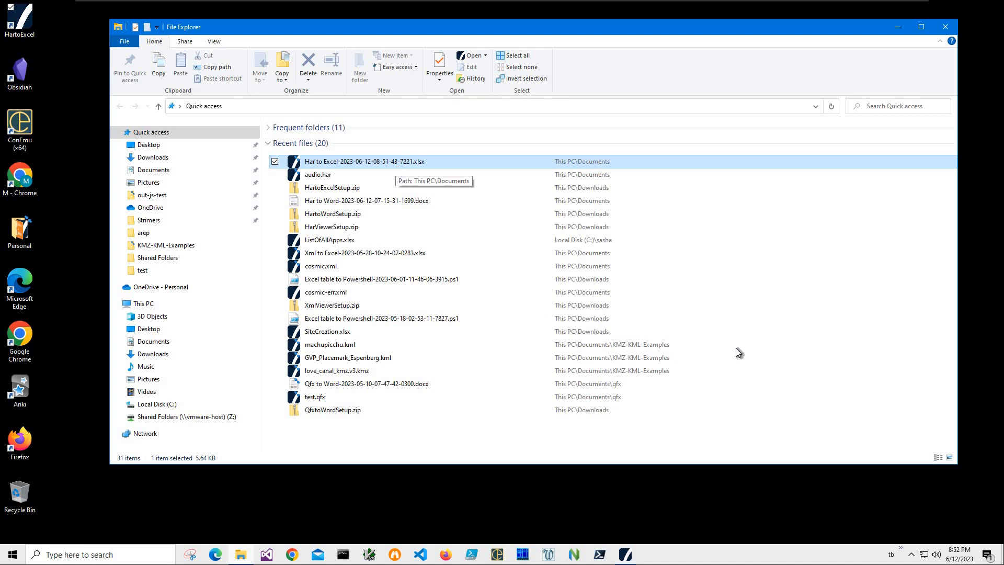